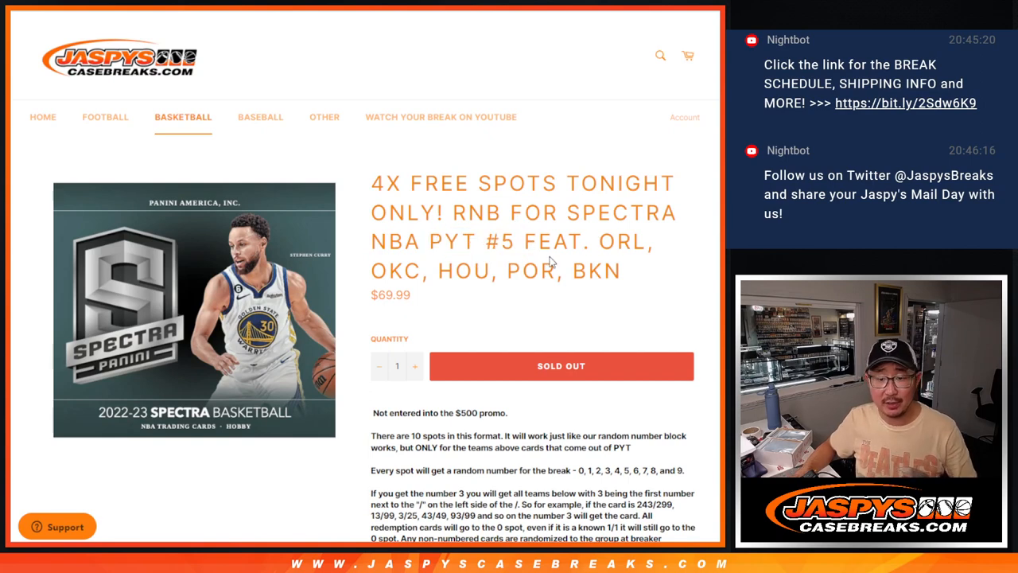
Select the participant names in column F of the sheet for randomizing
{"action": "left_click_drag", "start_coordinate": [601, 242], "coordinate": [569, 271]}
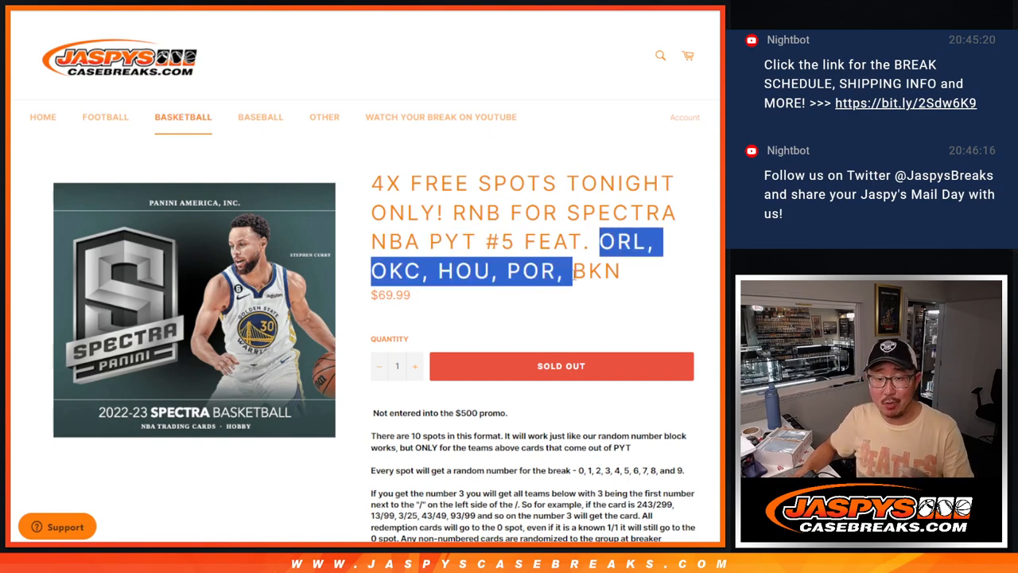
{"action": "left_click", "coordinate": [633, 277]}
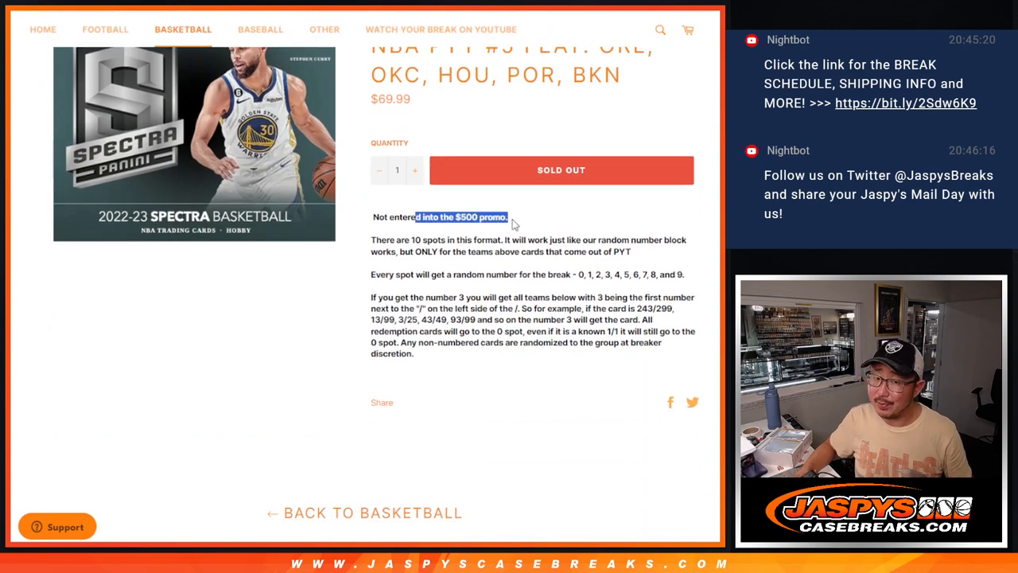
{"action": "scroll", "scroll_direction": "up", "scroll_amount": 3}
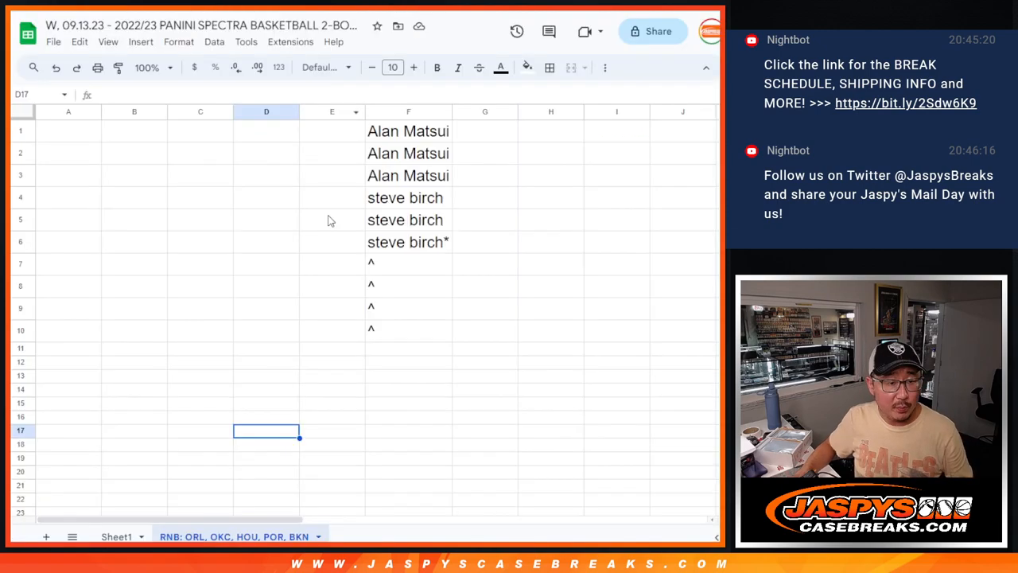
{"action": "left_click_drag", "start_coordinate": [407, 131], "coordinate": [407, 242]}
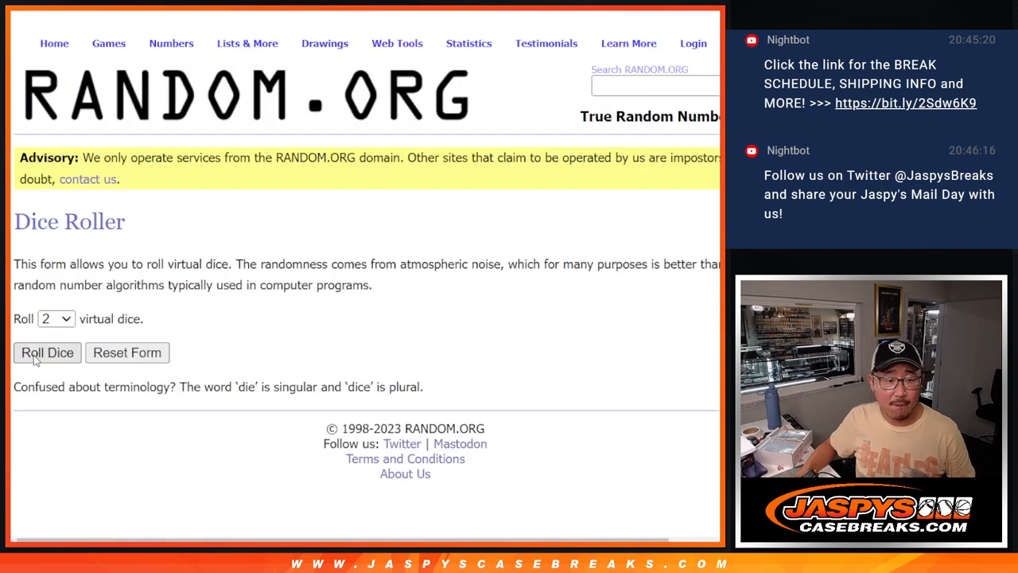
Put the names into RANDOM.ORG's List Randomizer and randomize them
{"action": "left_click", "coordinate": [48, 353]}
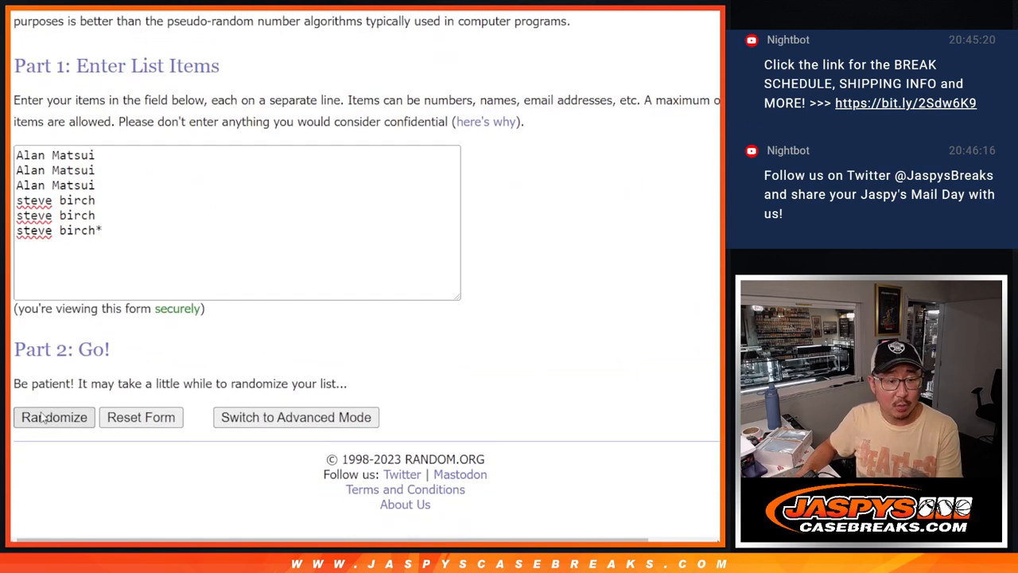
{"action": "left_click", "coordinate": [54, 417]}
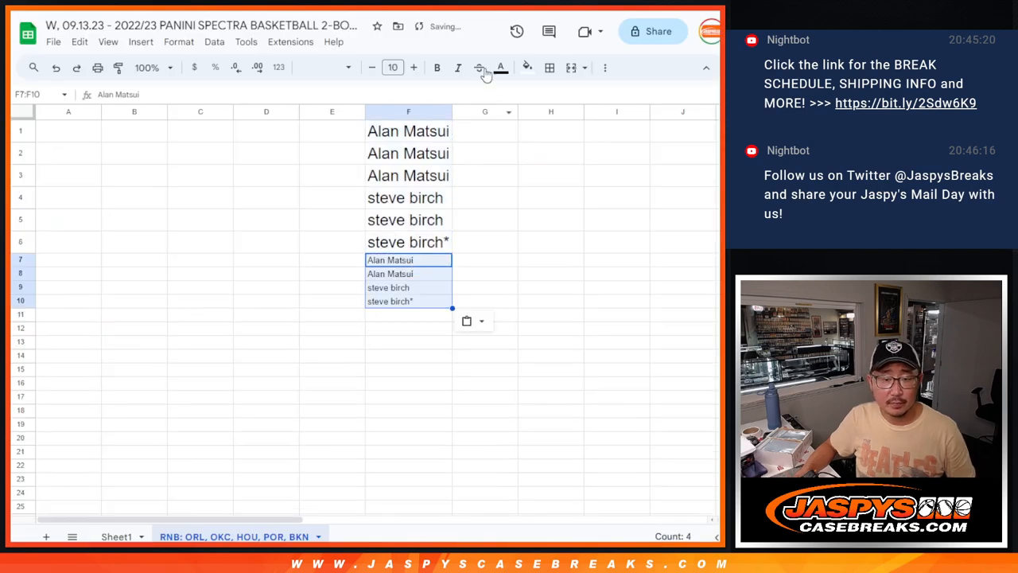
Enlarge the text of the newly added names in F7:F10 with two font-size increases
{"action": "left_click", "coordinate": [413, 67]}
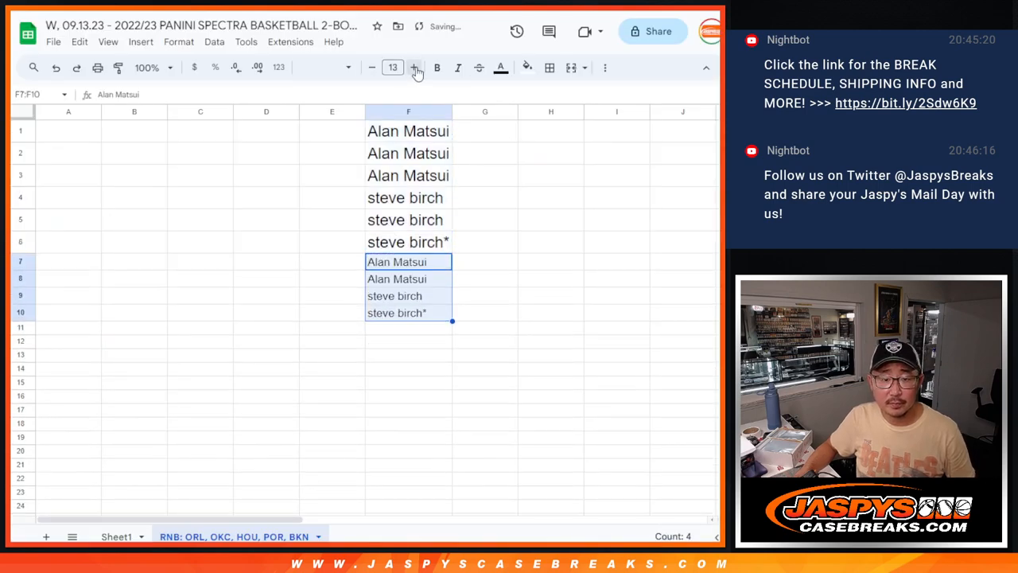
{"action": "left_click", "coordinate": [414, 67]}
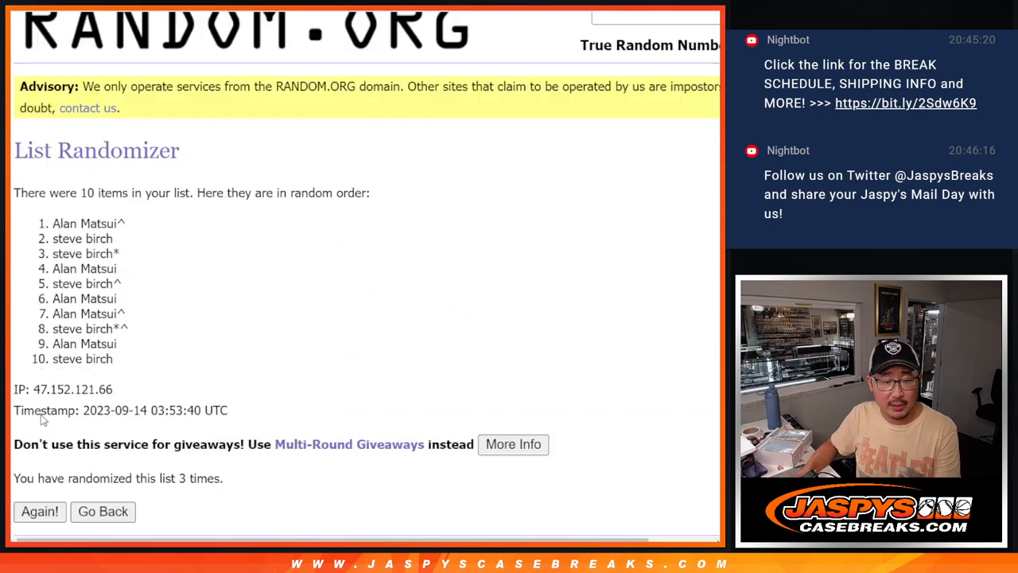
Reshuffle the ten-name list to its ninth order and select the result for copying
{"action": "left_click", "coordinate": [38, 511]}
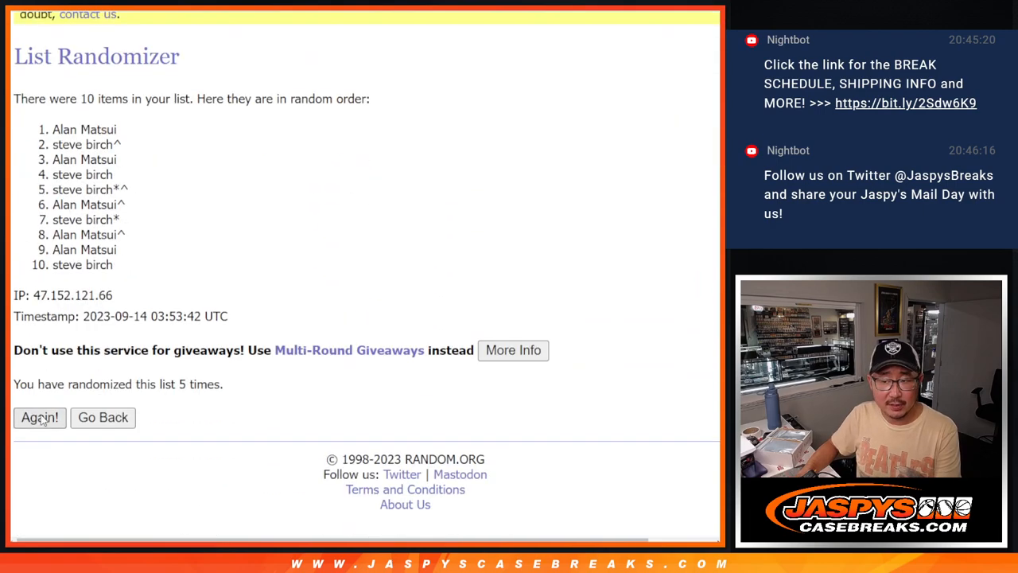
{"action": "left_click", "coordinate": [38, 417]}
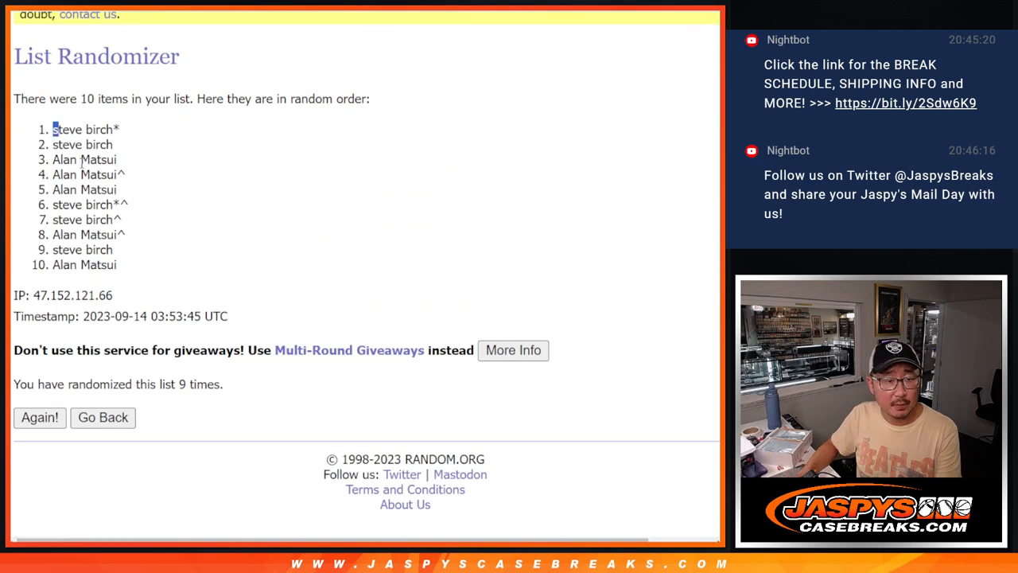
{"action": "left_click_drag", "start_coordinate": [53, 129], "coordinate": [120, 264]}
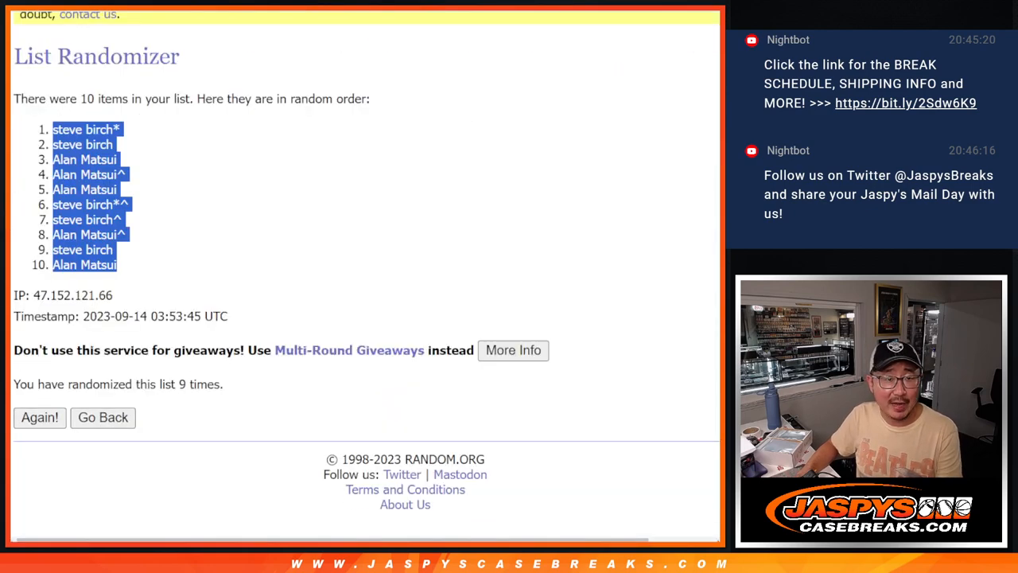
Shuffle the numbers 0–9 repeatedly to the order 5, 1, 7, 6, 4, 9, 2, 0, 3, 8 and select it
{"action": "left_click", "coordinate": [102, 416]}
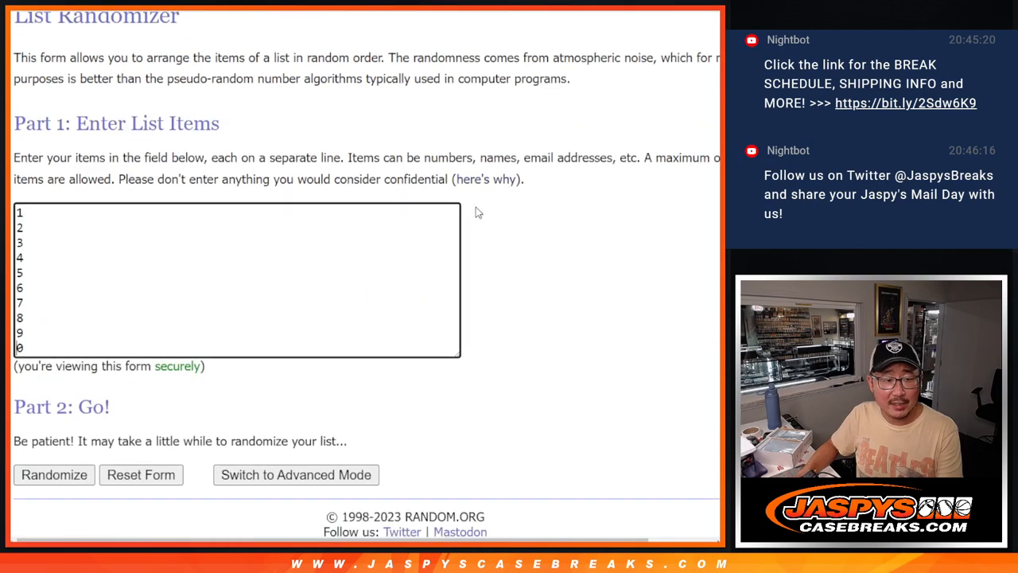
{"action": "left_click", "coordinate": [54, 474]}
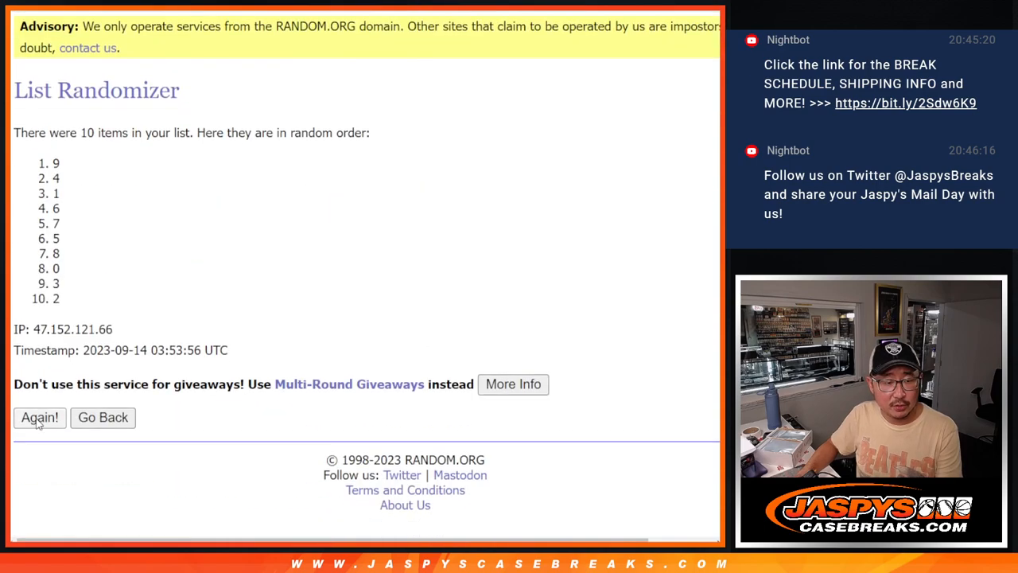
{"action": "left_click", "coordinate": [39, 417]}
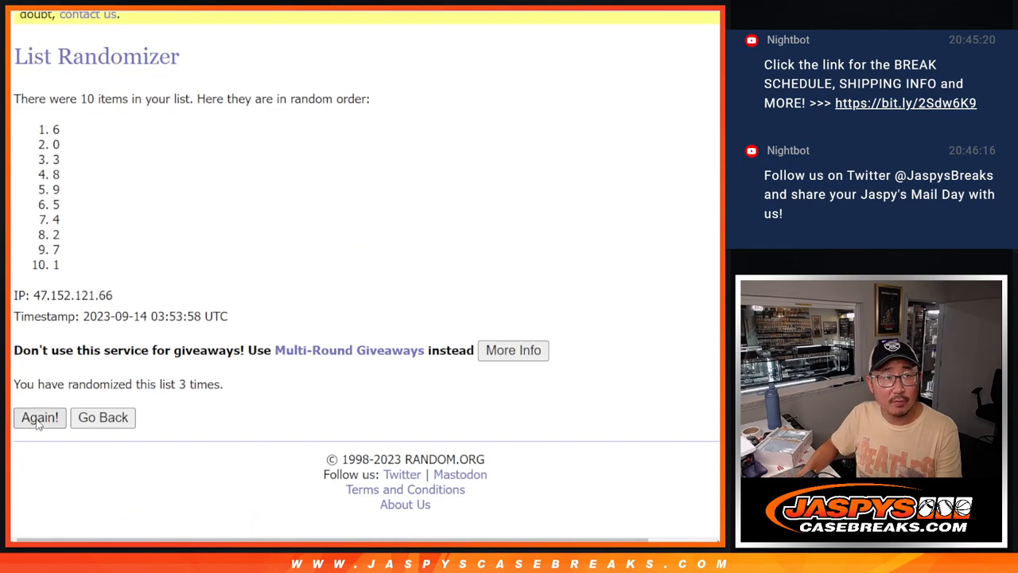
{"action": "left_click", "coordinate": [38, 417]}
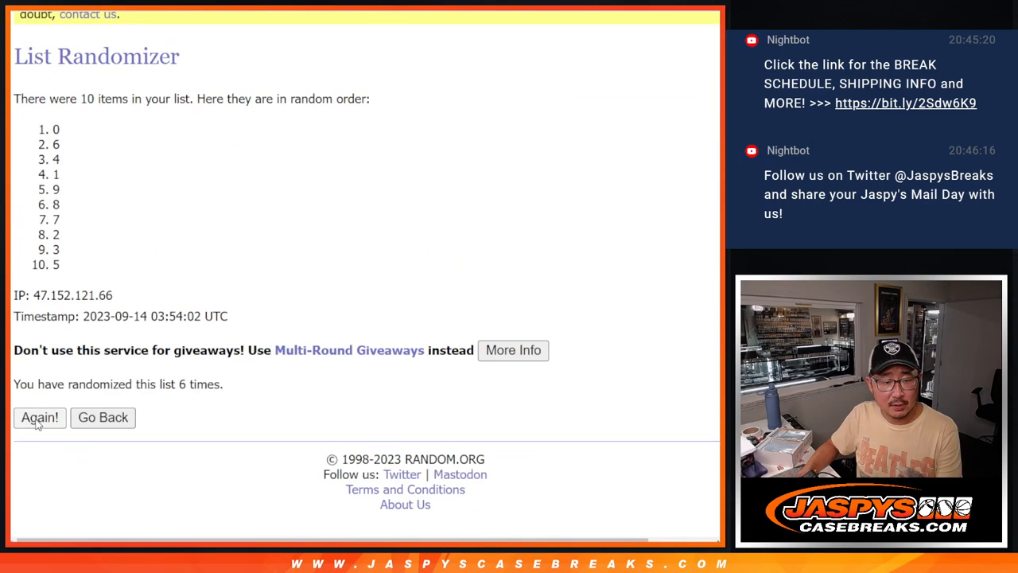
{"action": "left_click", "coordinate": [38, 417]}
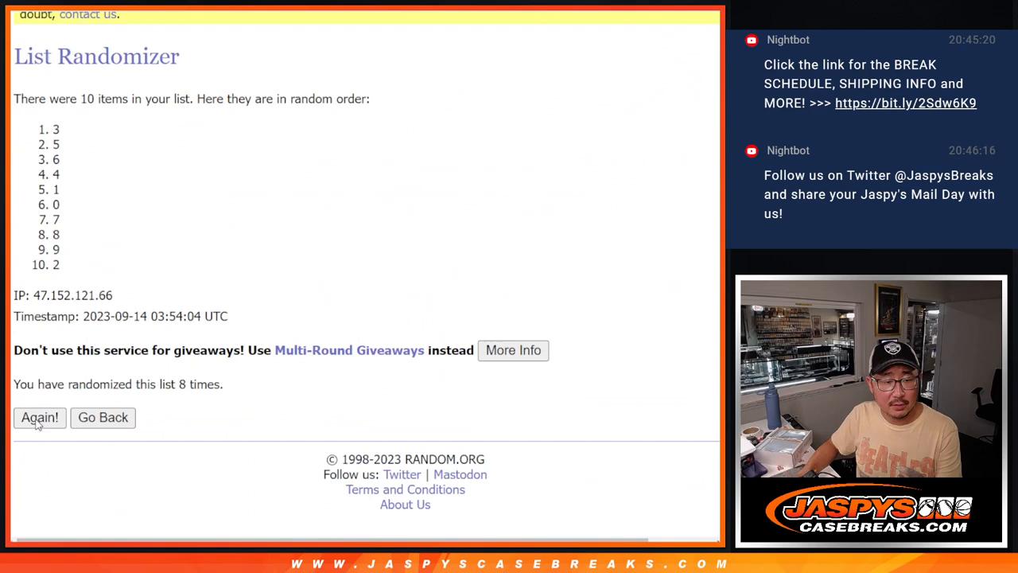
{"action": "left_click", "coordinate": [39, 416]}
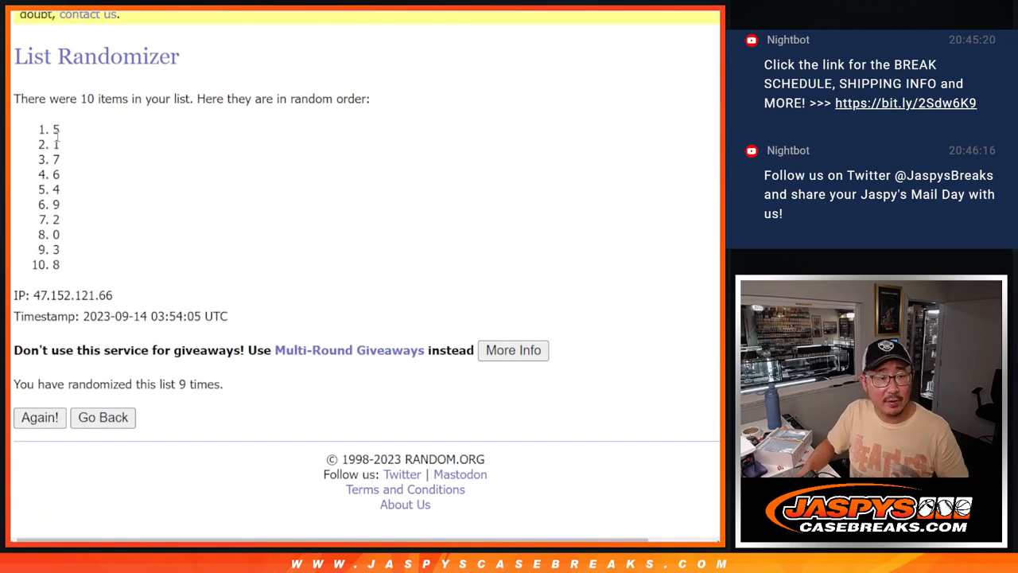
{"action": "left_click_drag", "start_coordinate": [56, 129], "coordinate": [55, 264]}
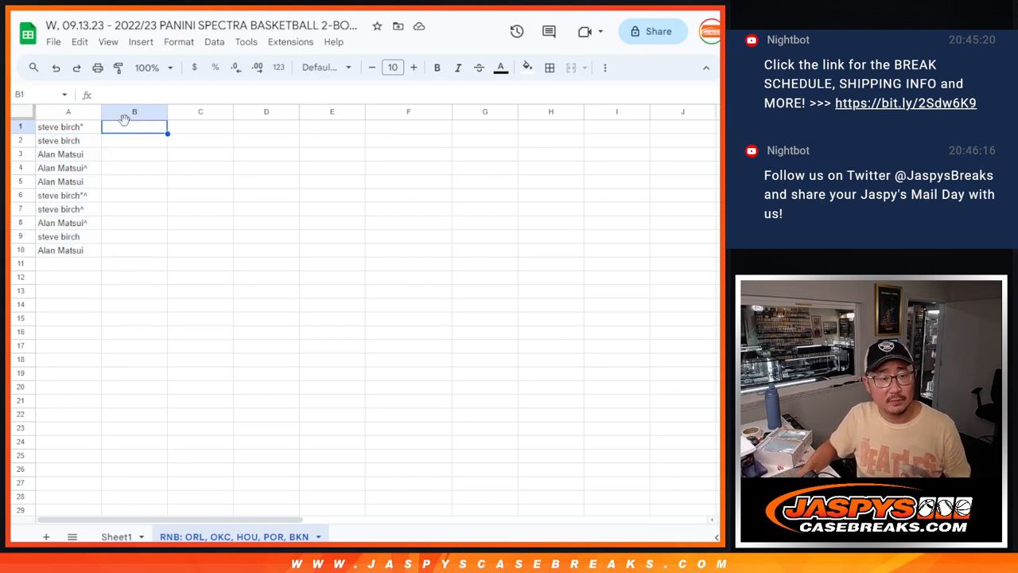
Place the shuffled numbers in column B beside the names and set columns A:B in Cairo at size 14
{"action": "left_click", "coordinate": [322, 67]}
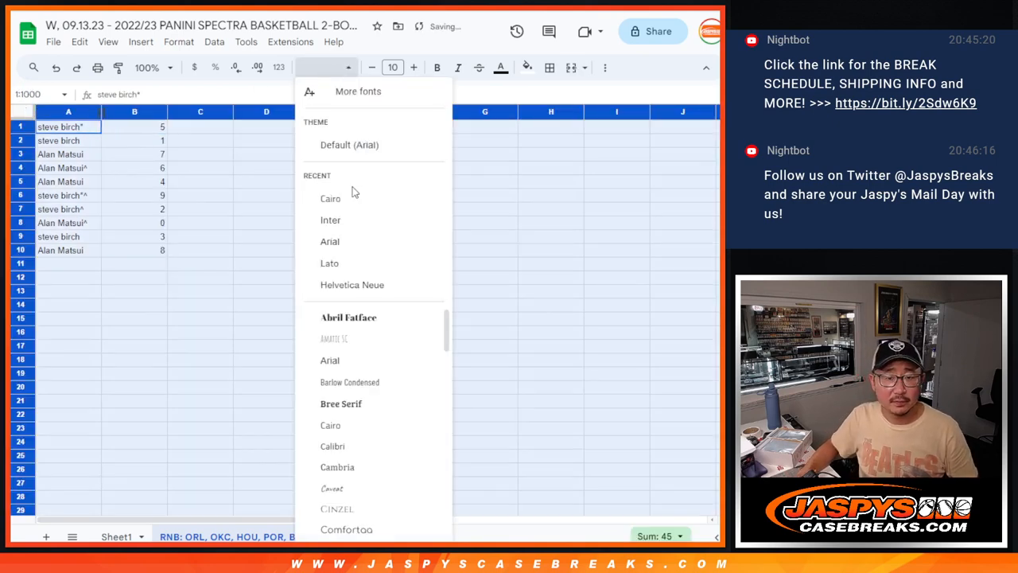
{"action": "left_click", "coordinate": [331, 197]}
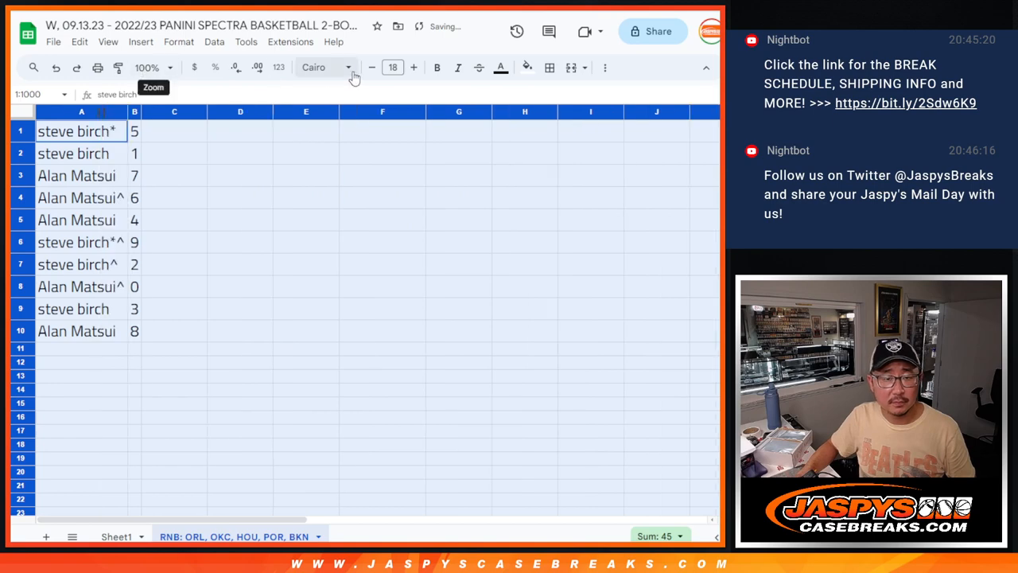
{"action": "left_click", "coordinate": [372, 67]}
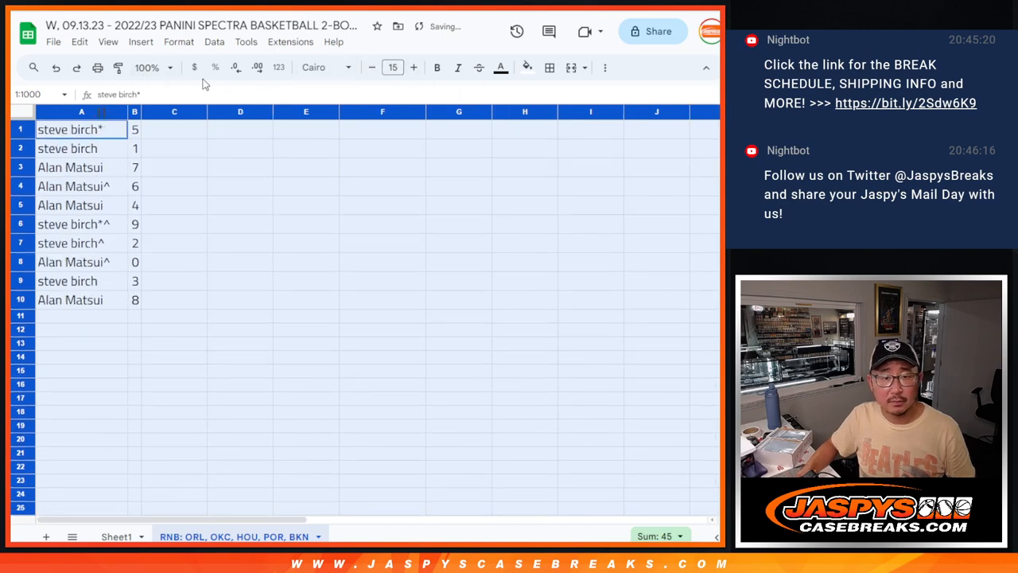
{"action": "left_click", "coordinate": [146, 67]}
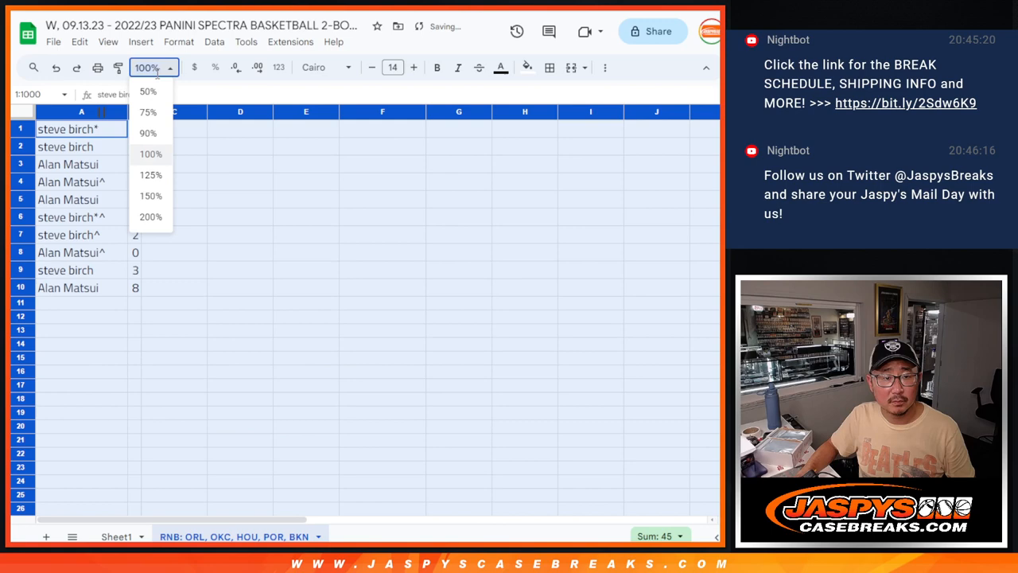
Zoom the sheet view to 150%
{"action": "left_click", "coordinate": [150, 196]}
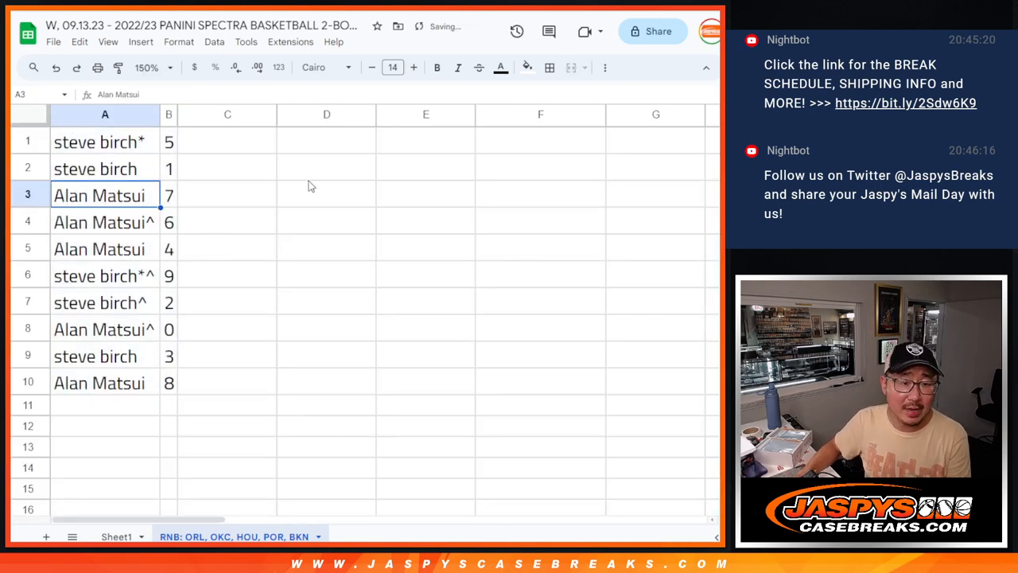
{"action": "left_click", "coordinate": [104, 275]}
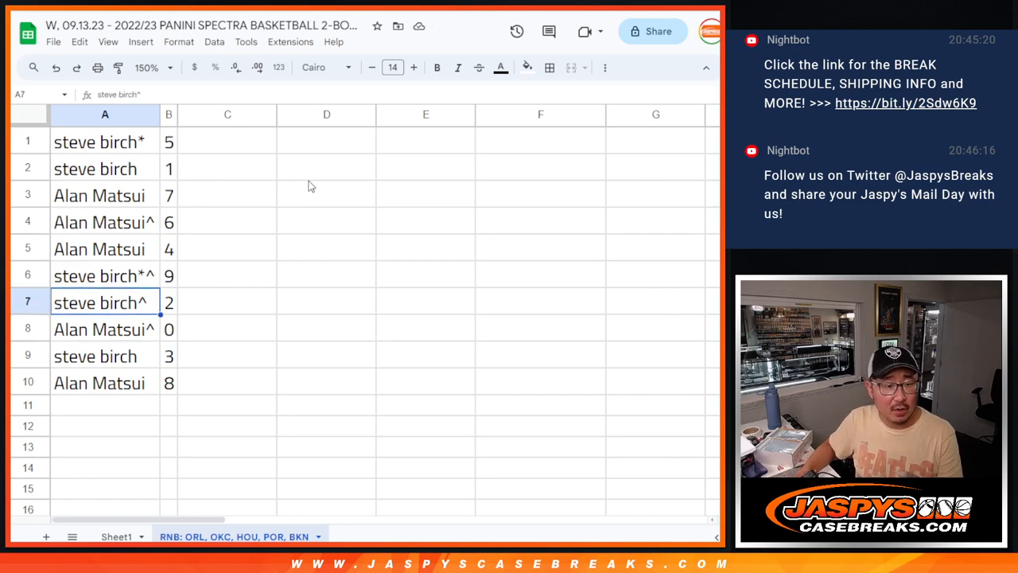
{"action": "left_click", "coordinate": [105, 382]}
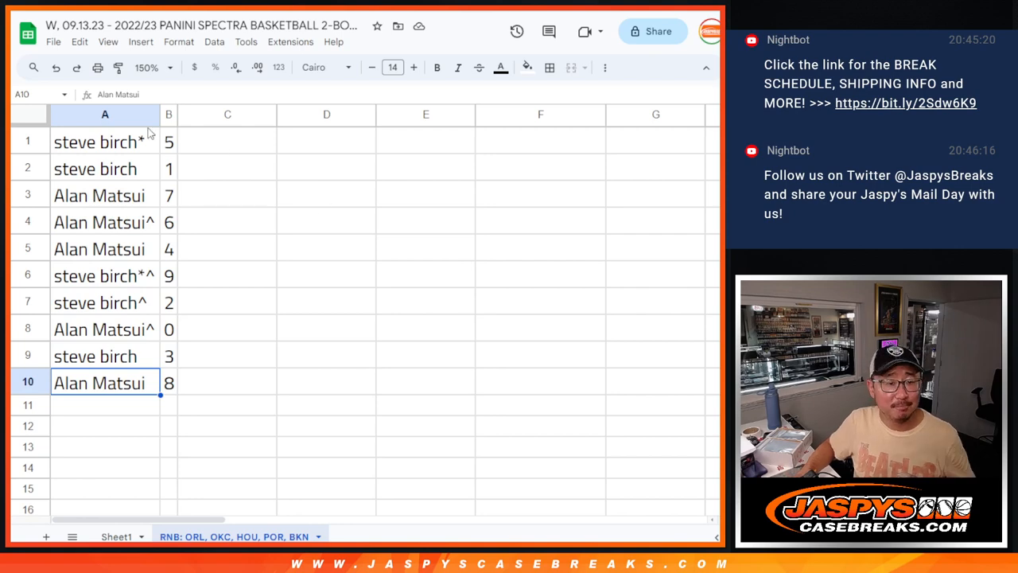
Sort the rows by column B numbers ascending and center the text in both columns
{"action": "right_click", "coordinate": [168, 114]}
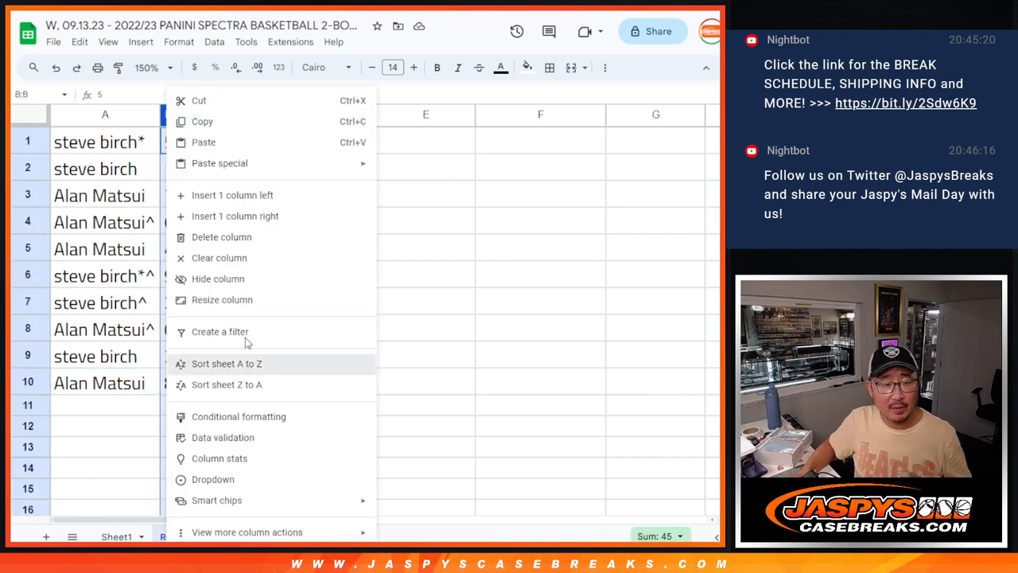
{"action": "left_click", "coordinate": [226, 363]}
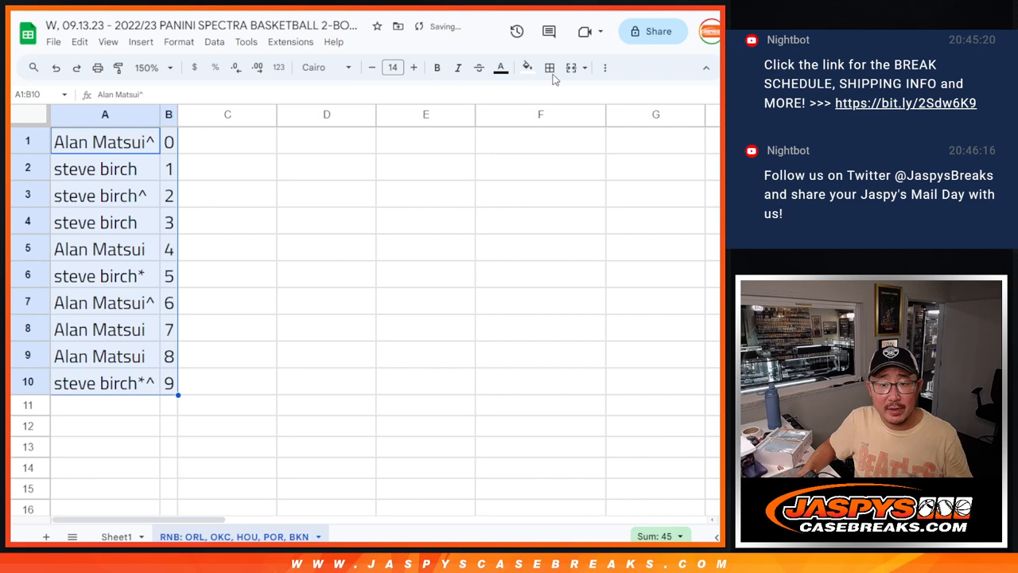
{"action": "left_click", "coordinate": [605, 67]}
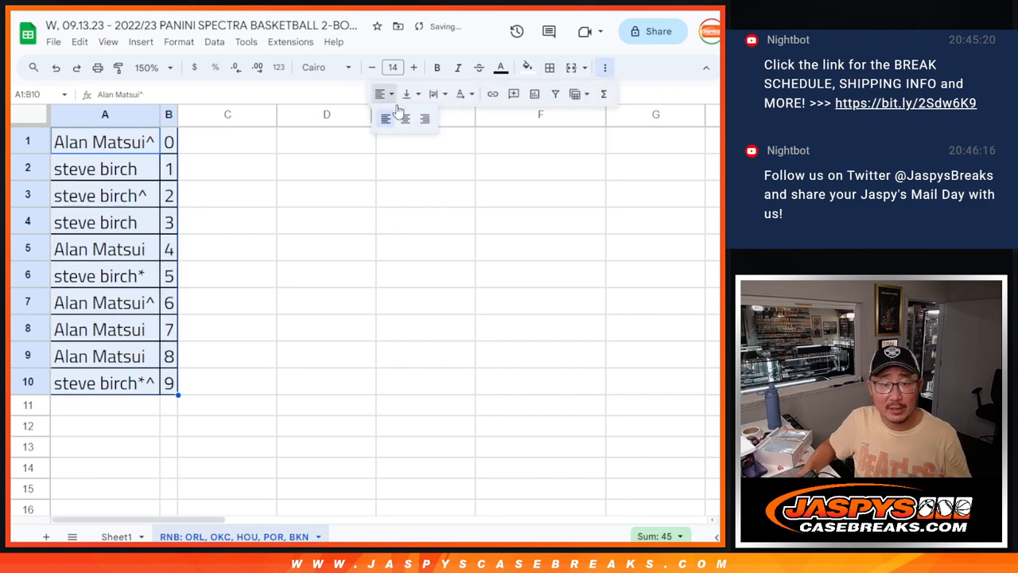
{"action": "left_click", "coordinate": [105, 142]}
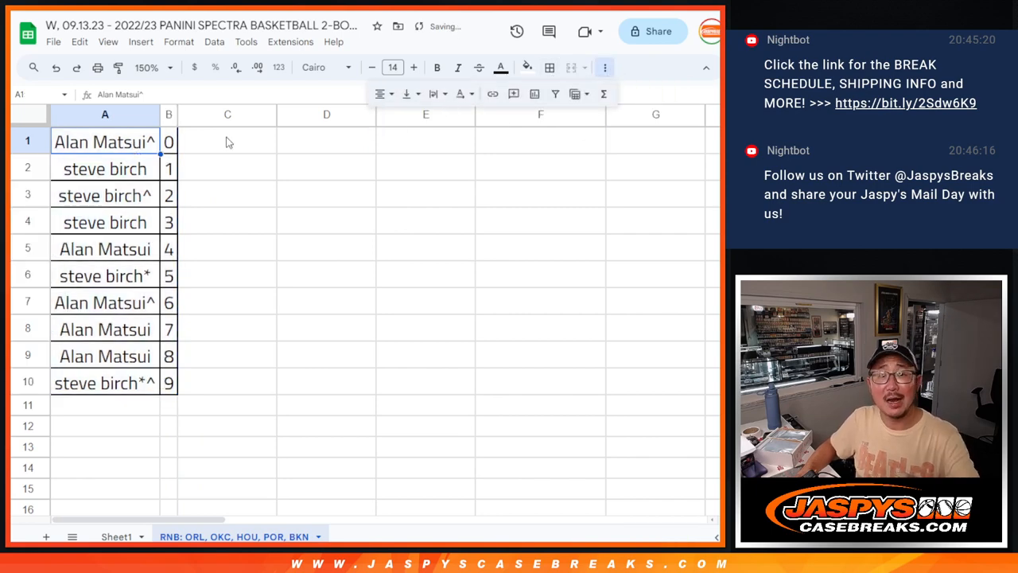